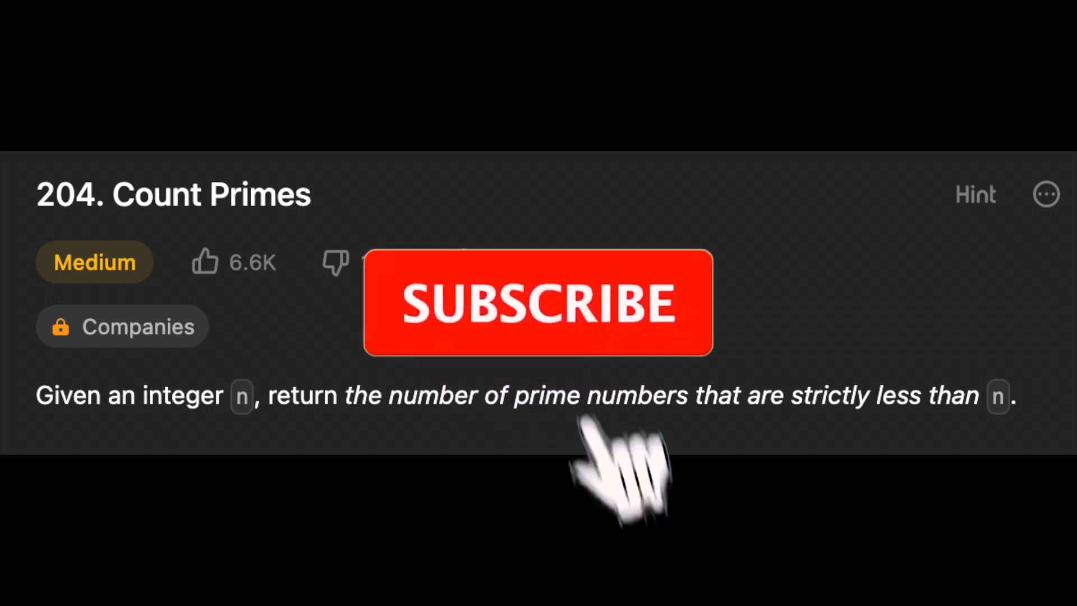
Add the n < 2 guard and build is_Prime = [True for i in range(n)], with indices 0 and 1 set to False
left_click(538, 303)
type("if")
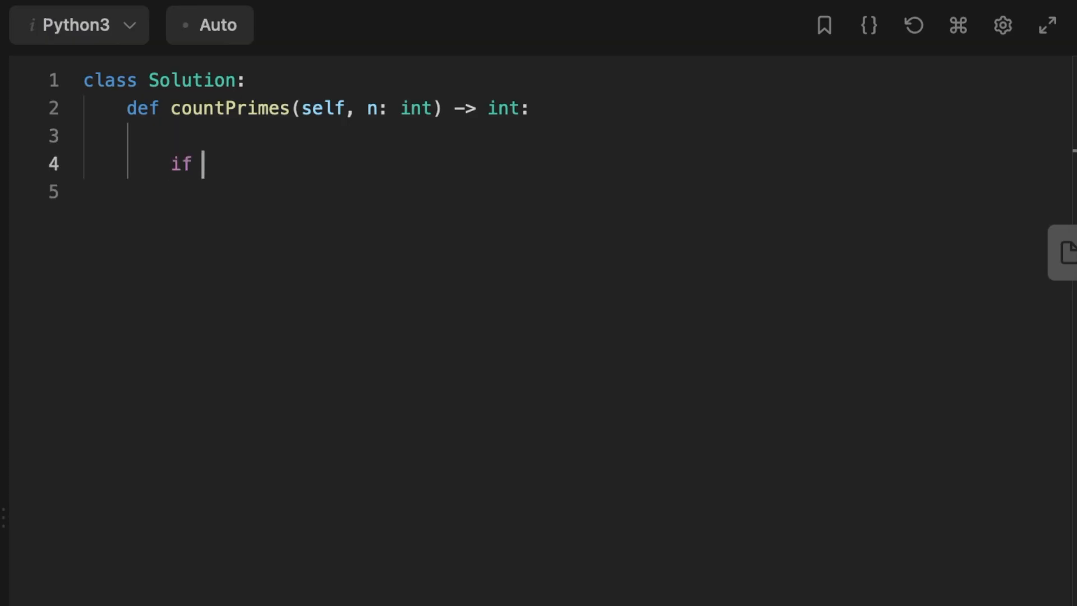
type("n < 2:")
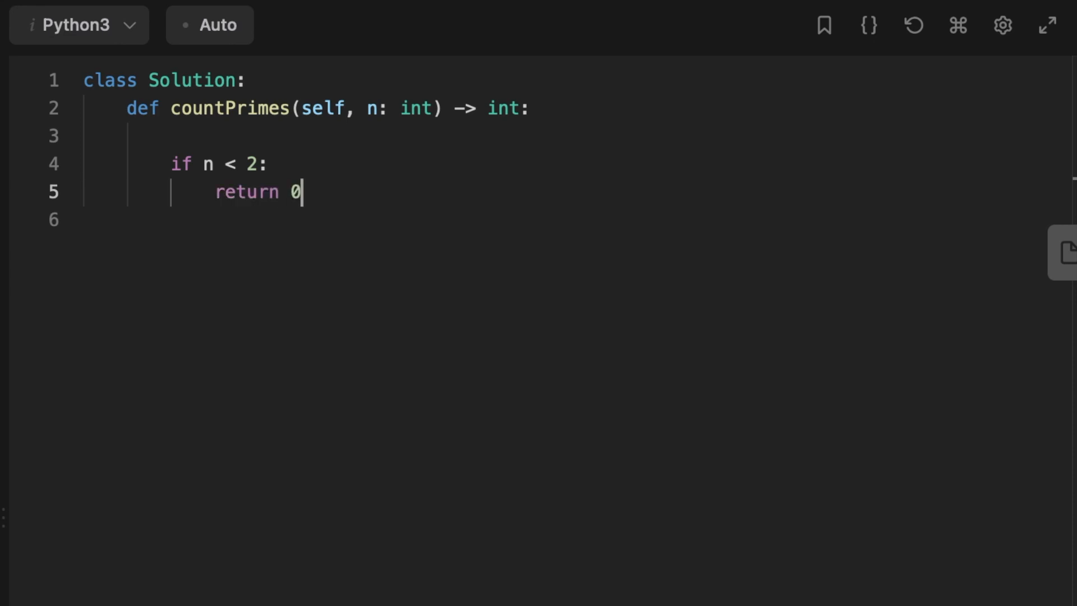
type("is_Prime")
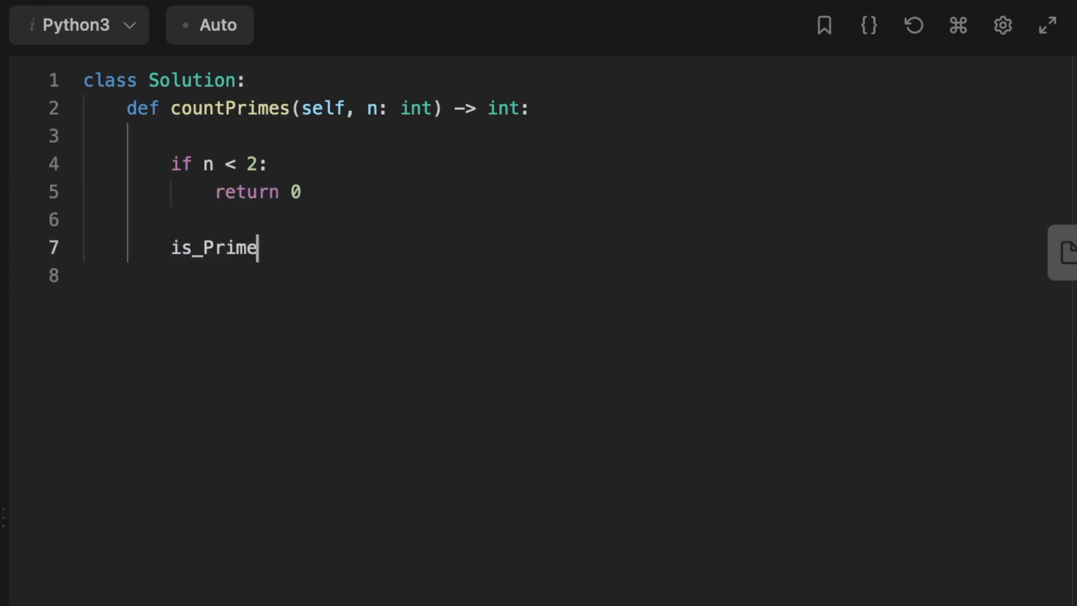
type("= [True for i in range(n)]")
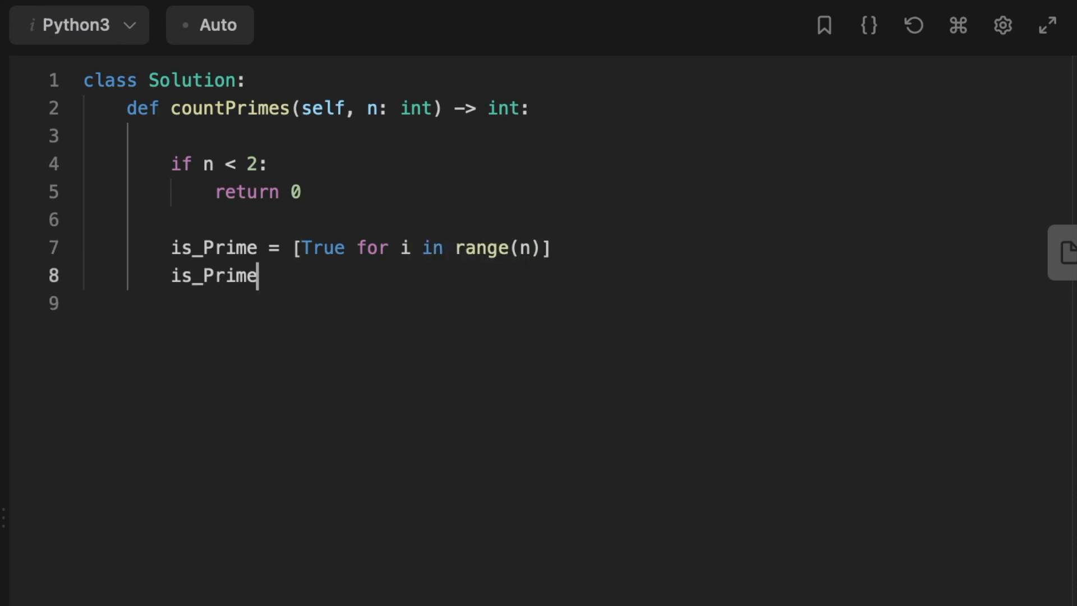
type("[0] = is_Prime[1] =")
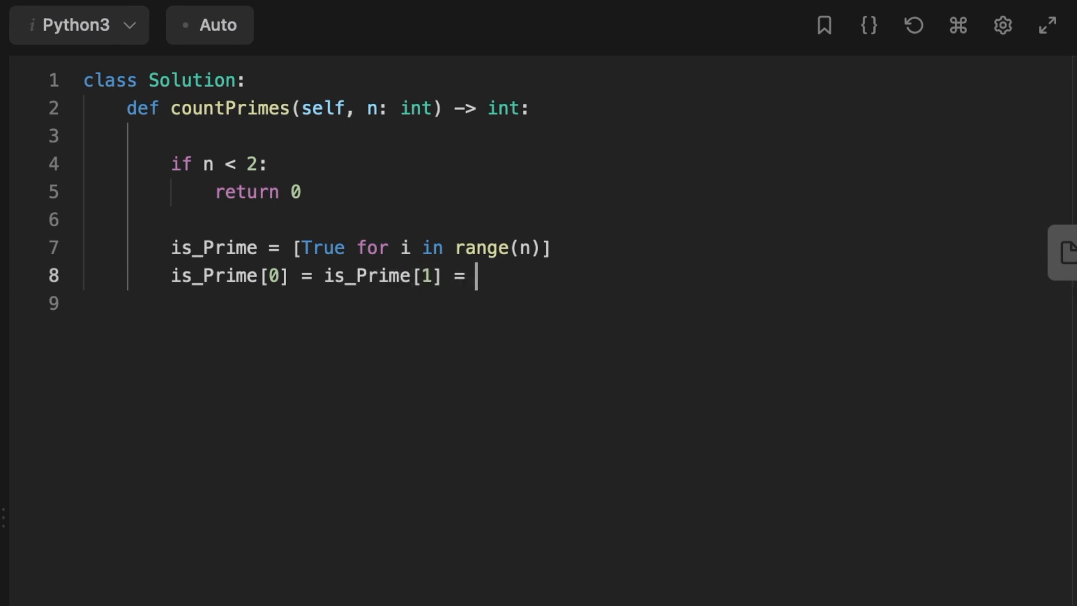
type("False")
type("for i in range(2")
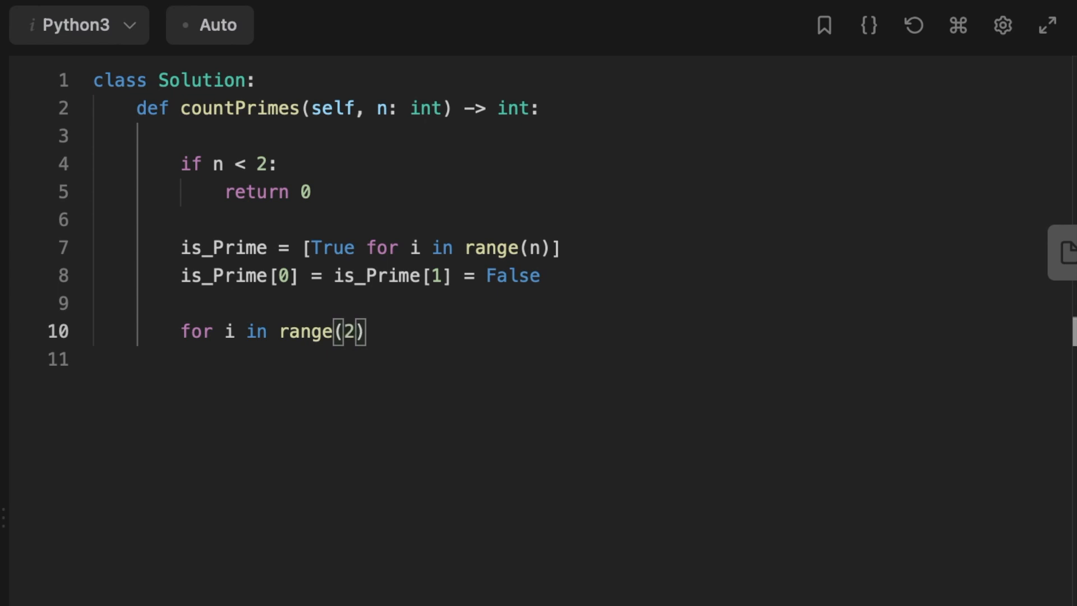
Run the sieve loops up to math.ceil(sqrt(n)) marking multiples False, return sum(is_Prime), and submit
type(", math.ceil(math.sqrt(n")
type("for j in range(i")
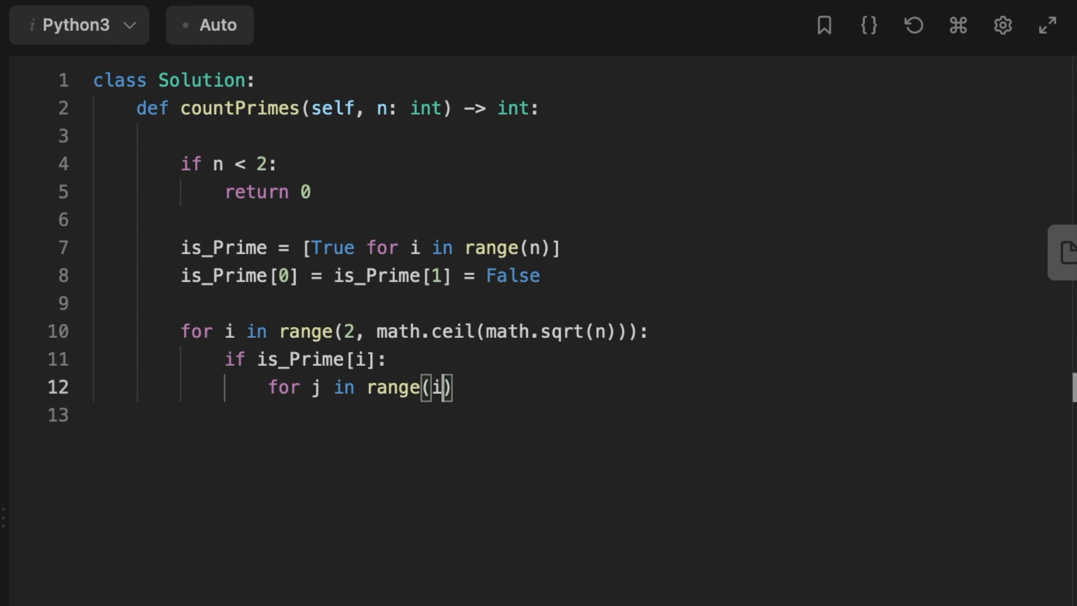
type("*i, n, i):")
left_click(581, 415)
type("is_Prime[j] = False")
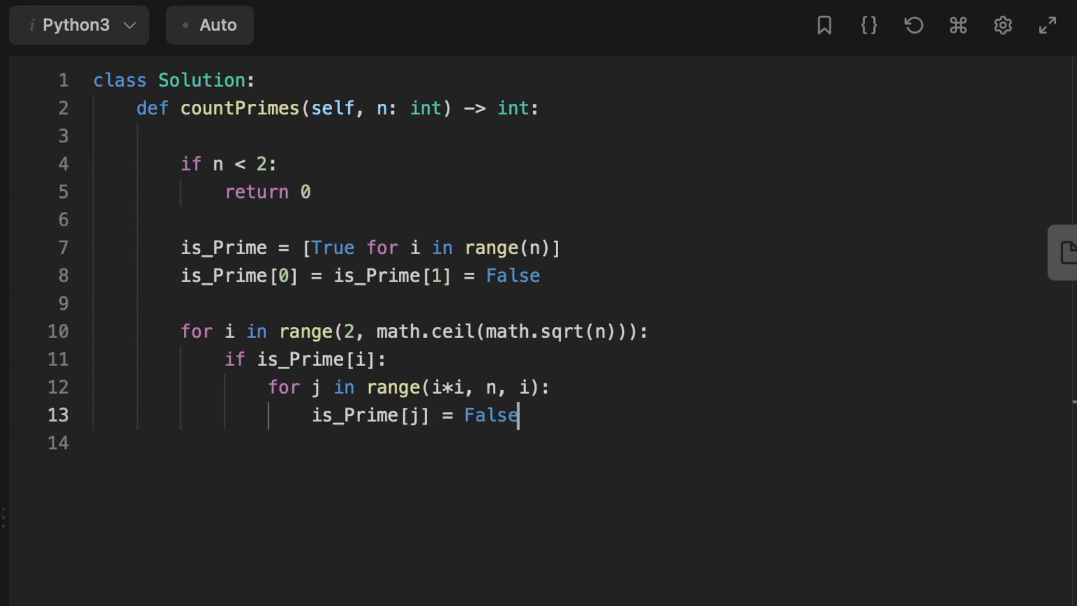
type("return sum(is_Prime)")
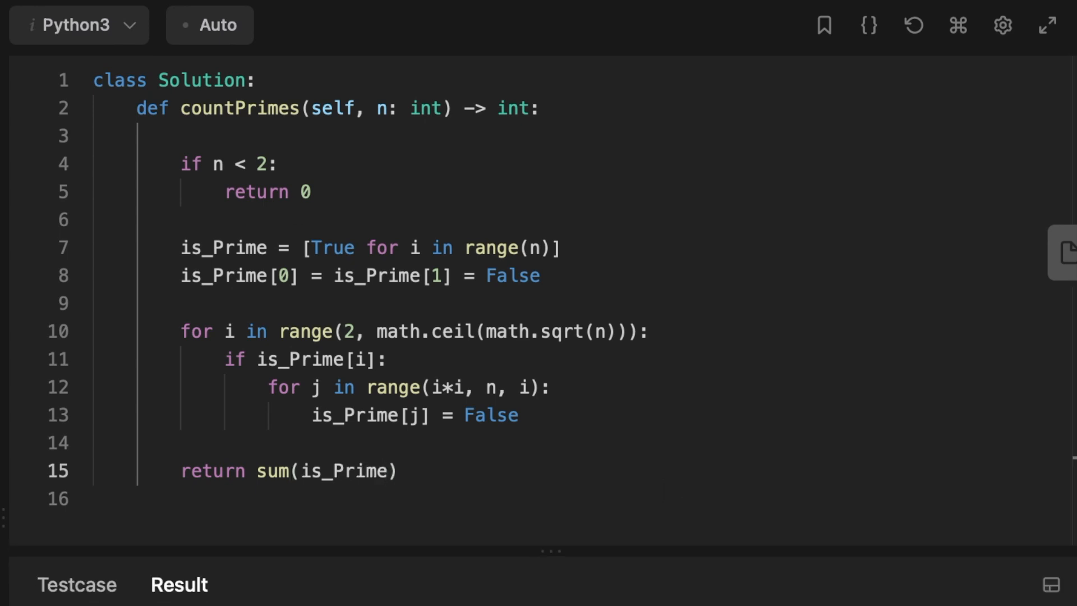
left_click(1014, 569)
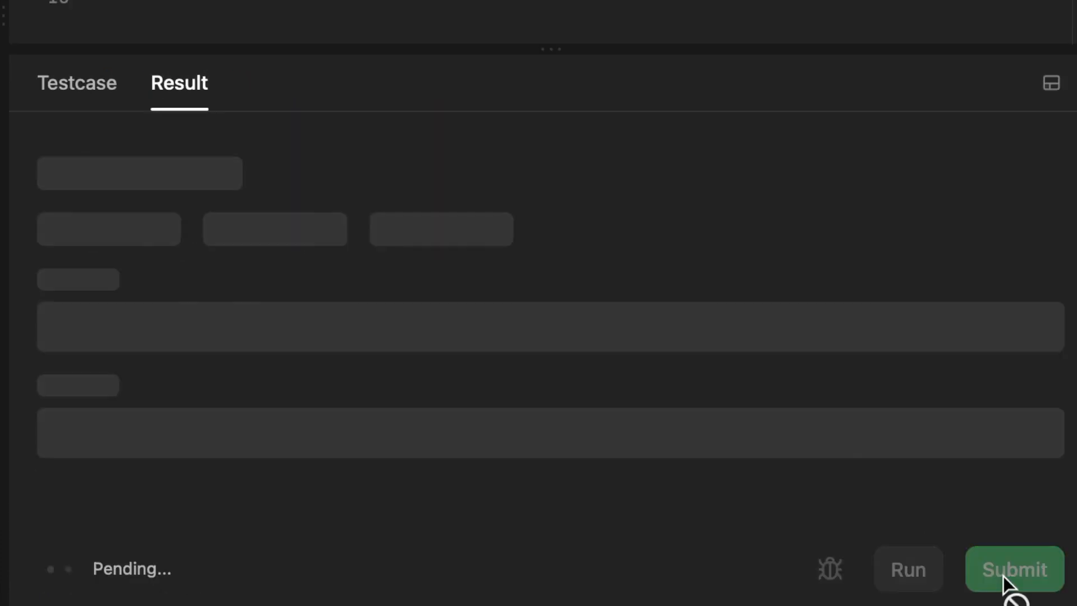